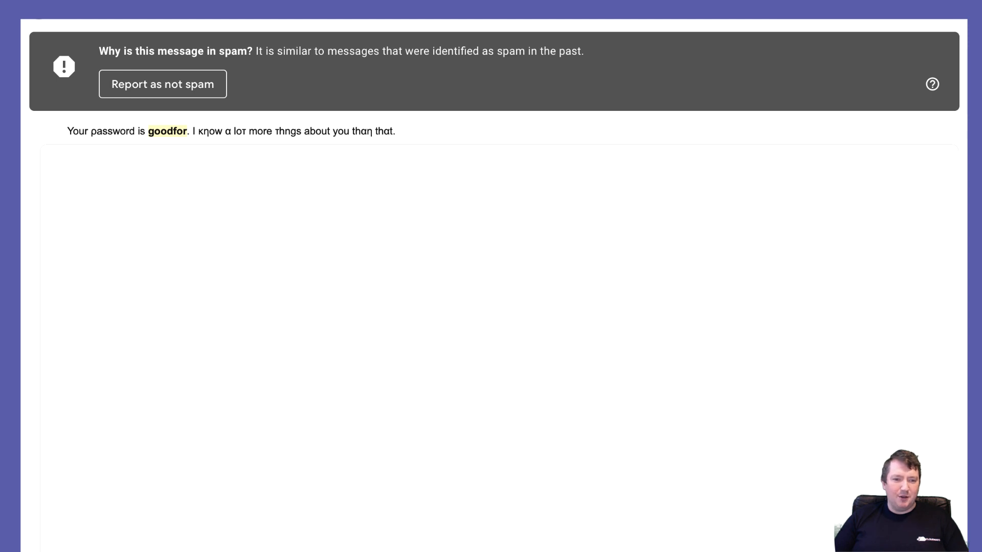
View the second scam email opening with 'I am aware, goodfor, is your password. How?'.
type("How?")
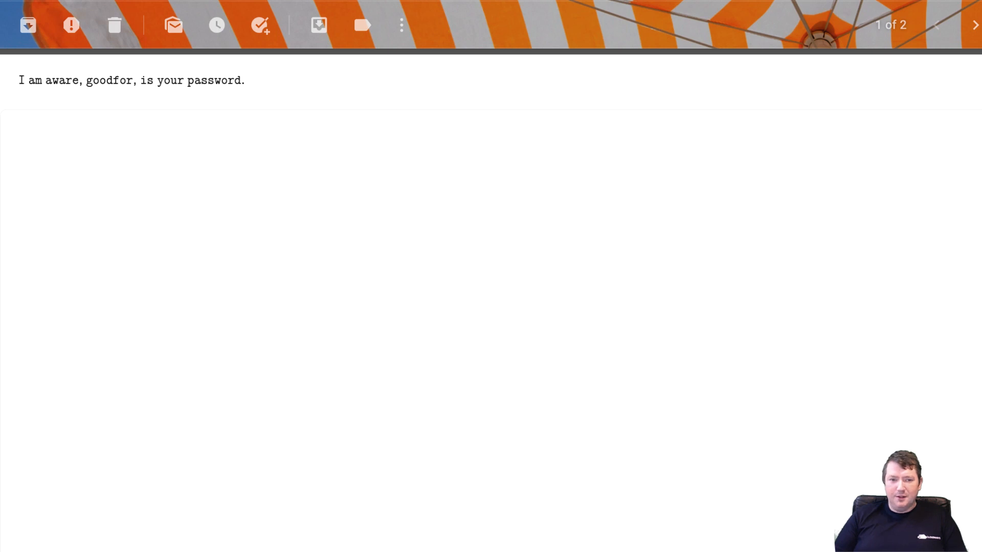
Show the email body demanding full attention for the coming 24 hrs and $2000 in bitcoin.
type("I need your complete attention for the coming 24 hrs, or I will make sure you that you live out of embarrassment for the rest of your existence.")
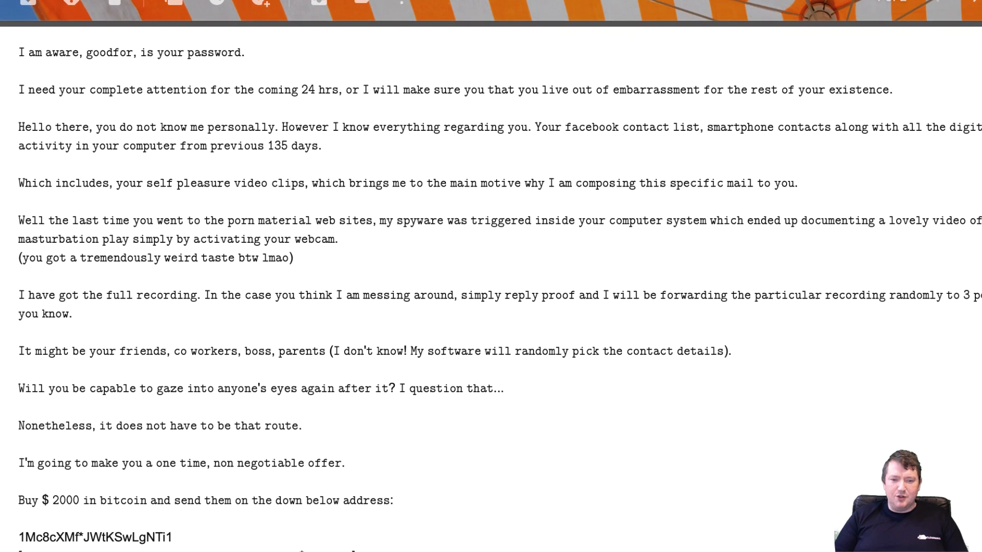
Scroll the message down to its bitcoin address and payment instructions.
scroll("down", 3)
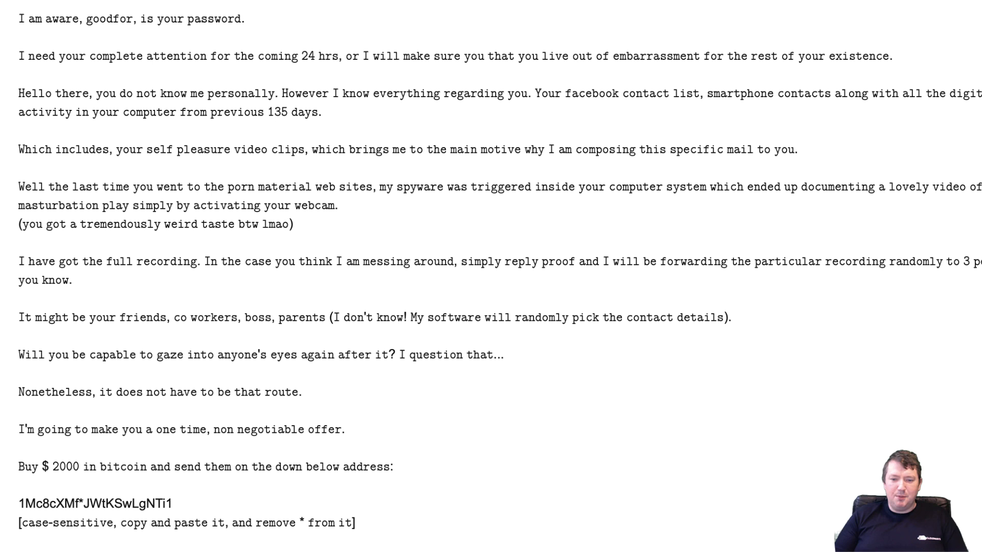
scroll("down", 3)
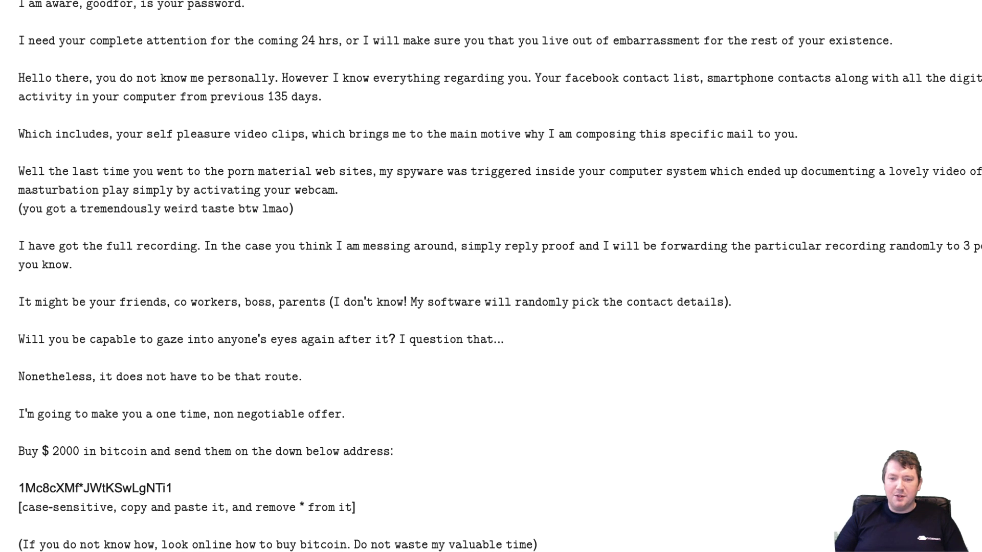
scroll("down", 3)
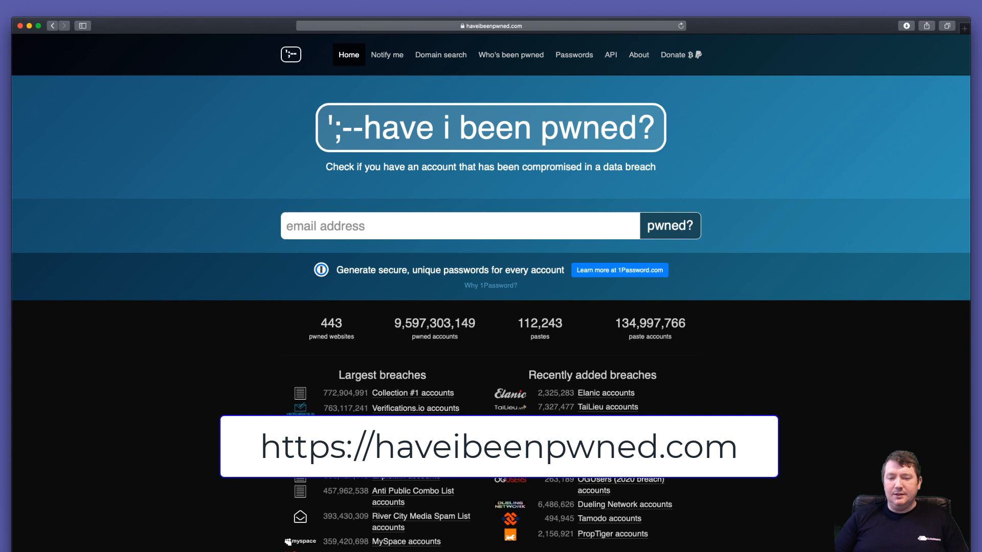
Enter the email address in Have I Been Pwned and check it, finding it pwned on 3 sites.
left_click(669, 225)
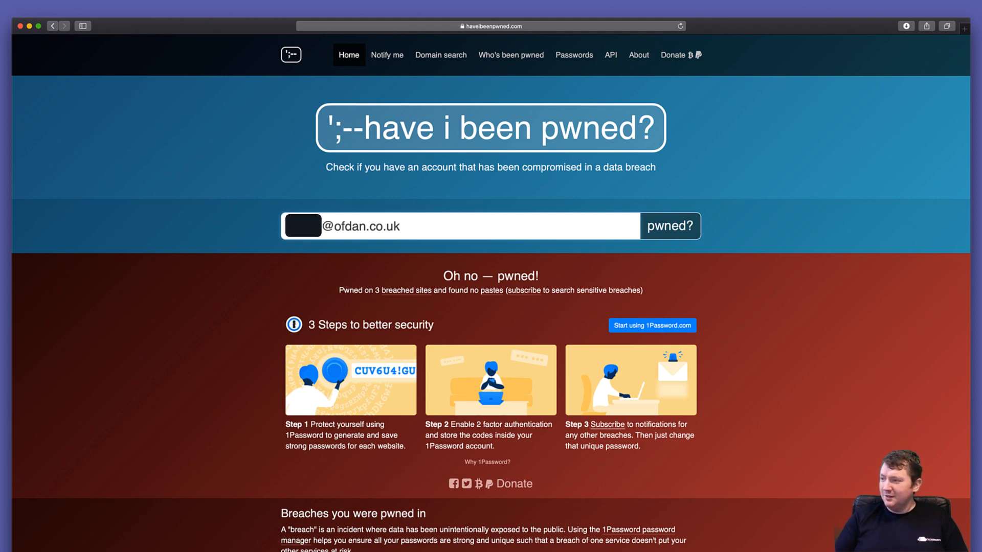
Scroll through the breach list: Adobe, Collection #1 and Onliner Spambot, with statistics below.
scroll("down", 3)
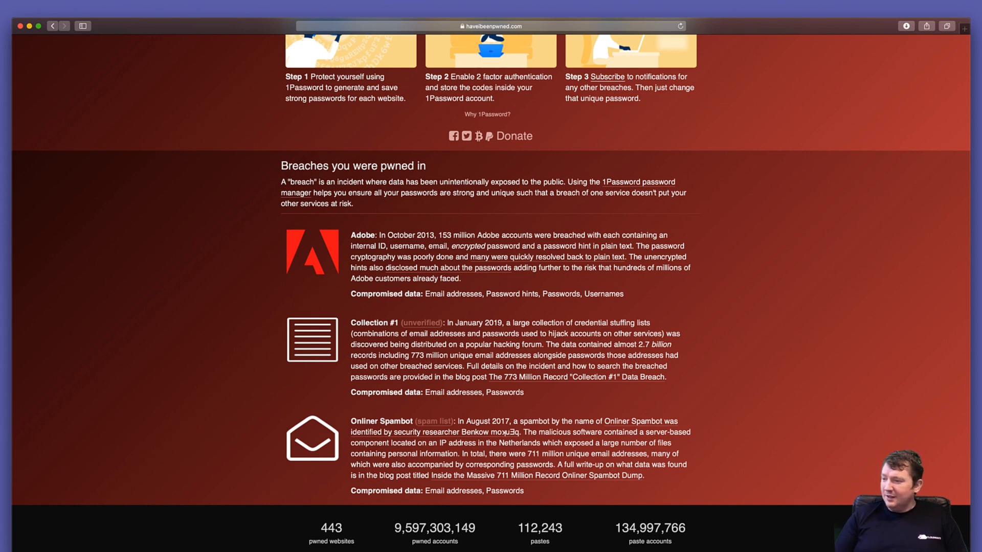
scroll("down", 3)
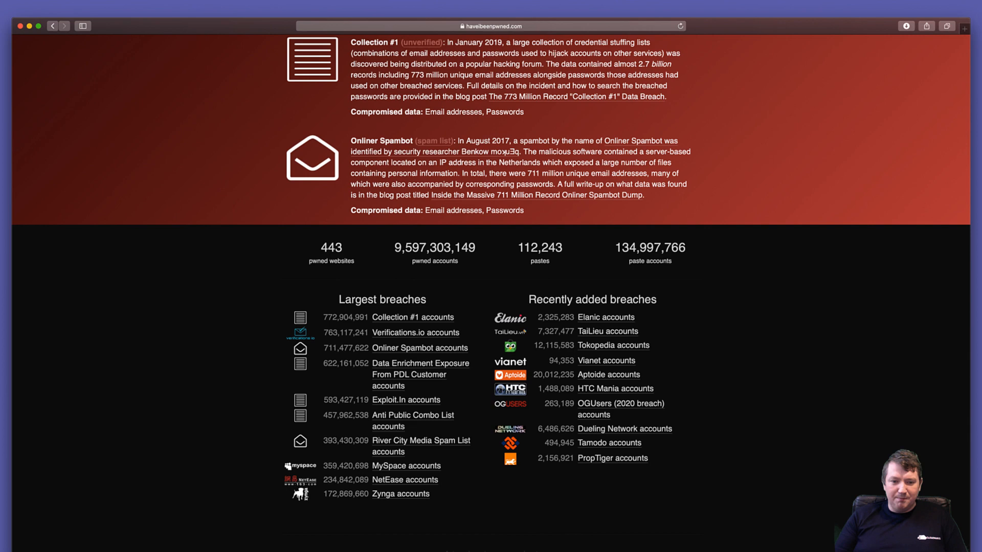